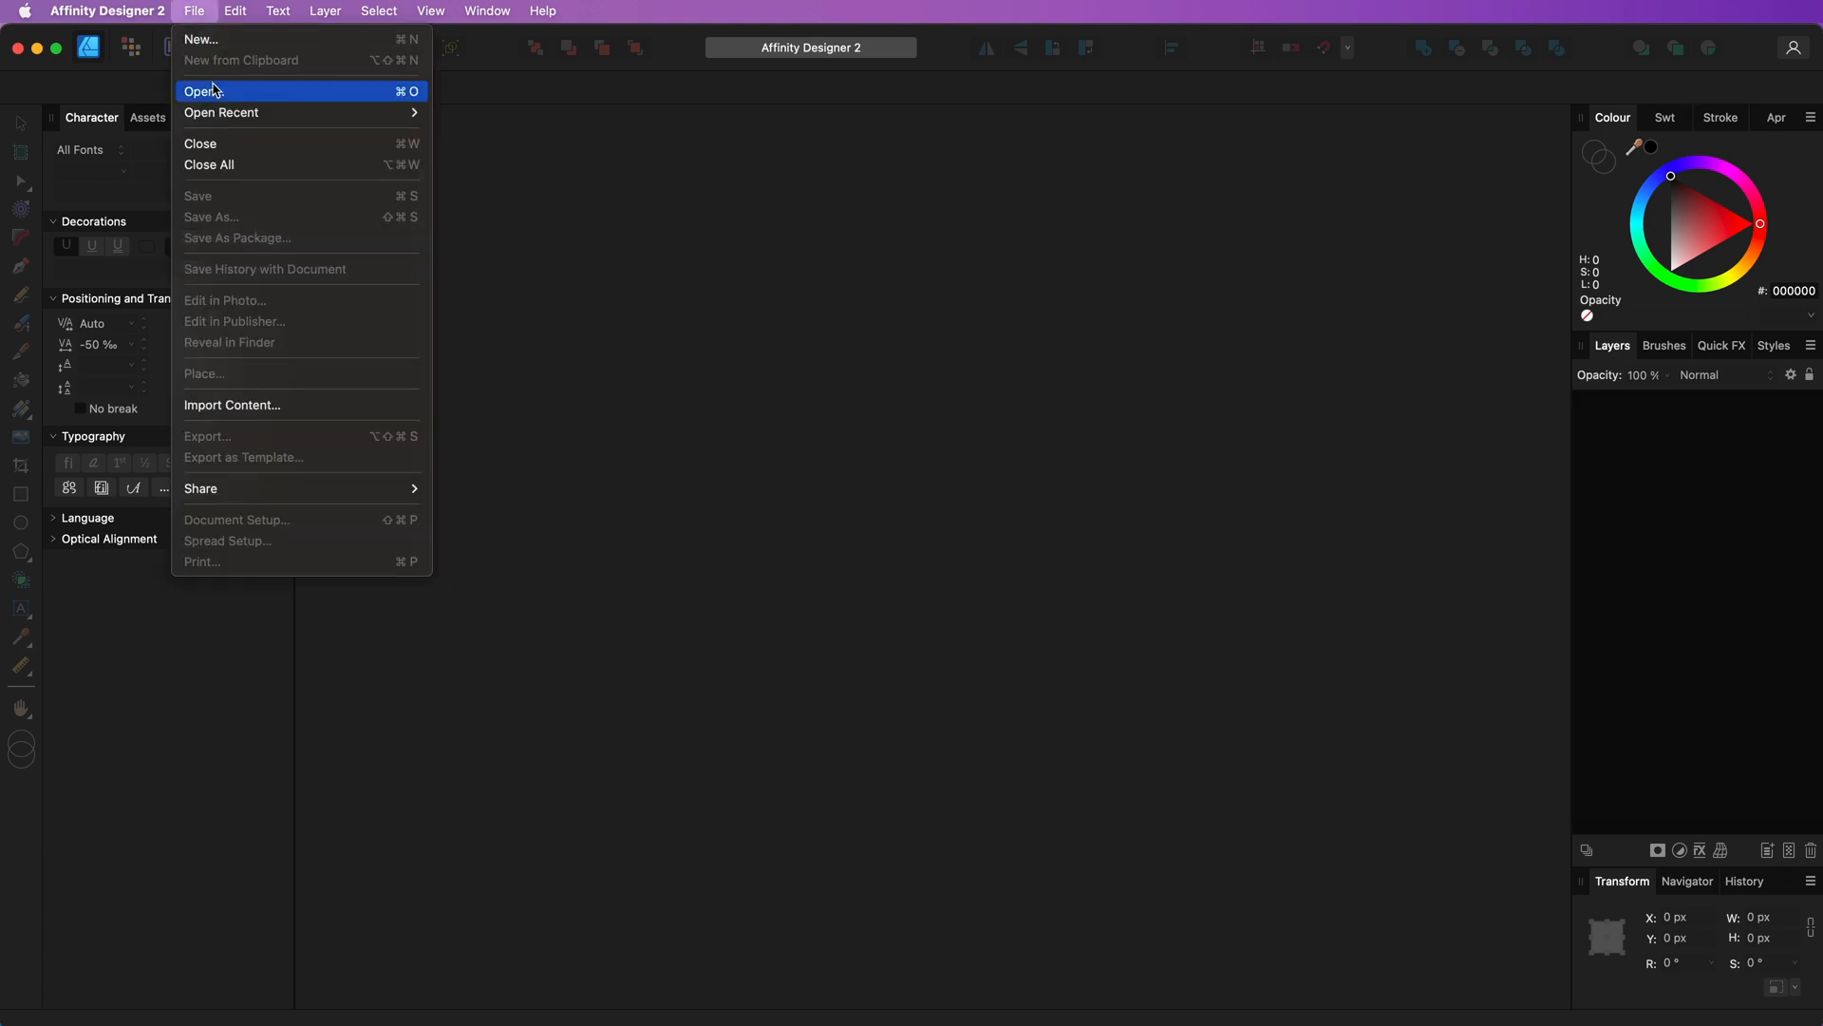
Open the poster document, triggering the 'Document Contains Missing Fonts' warning
left_click(202, 91)
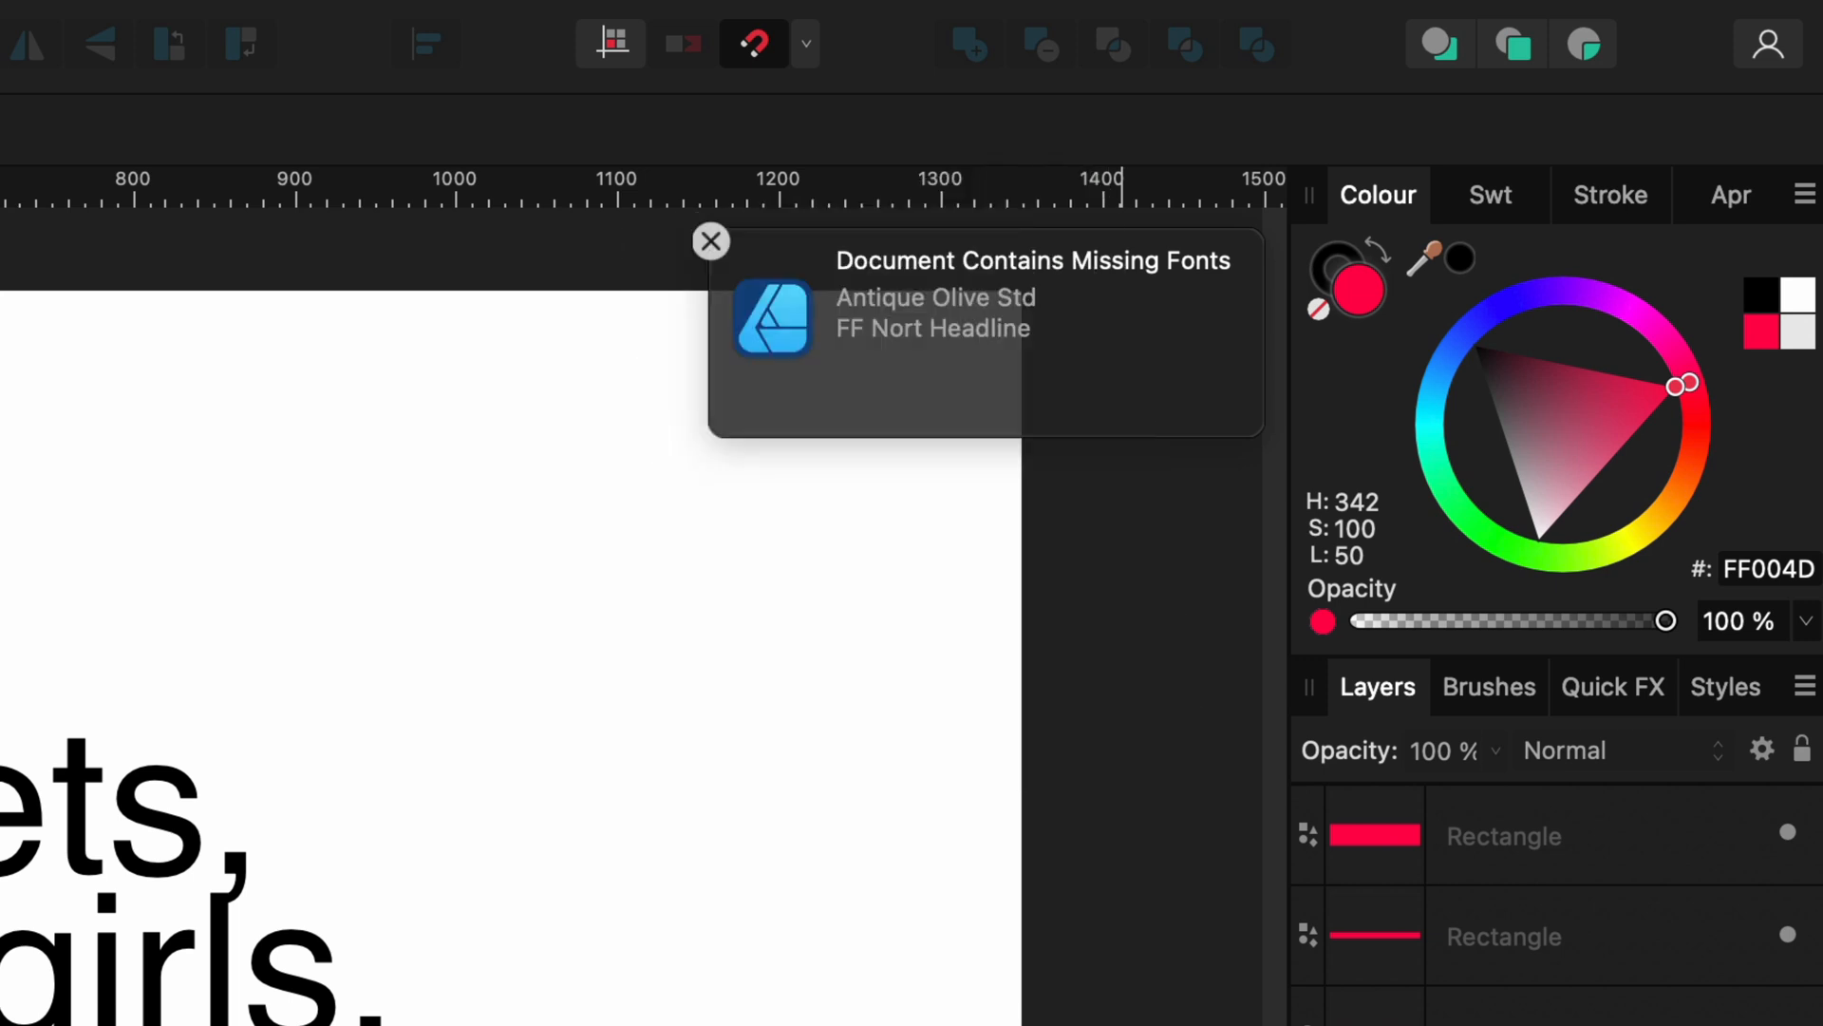
Dismiss the missing-fonts notice so the full poster with headlines and red bars shows
left_click(710, 241)
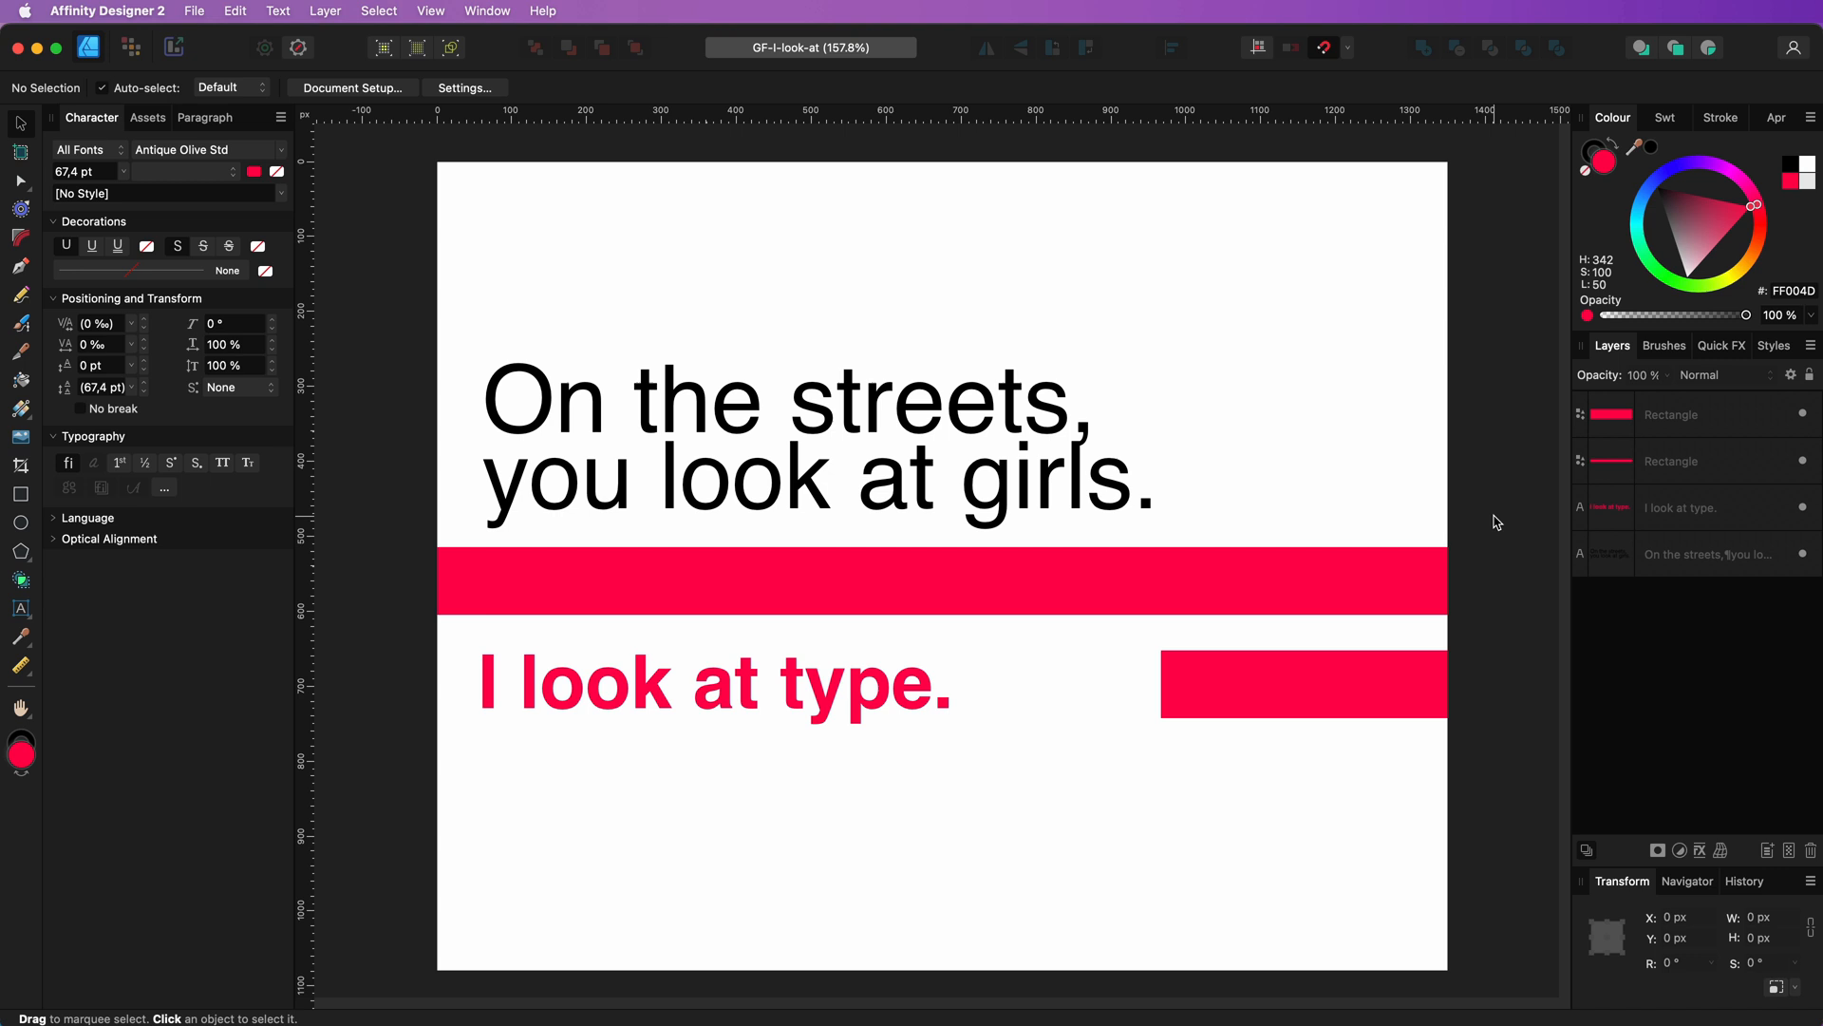
mouse_move(1500, 534)
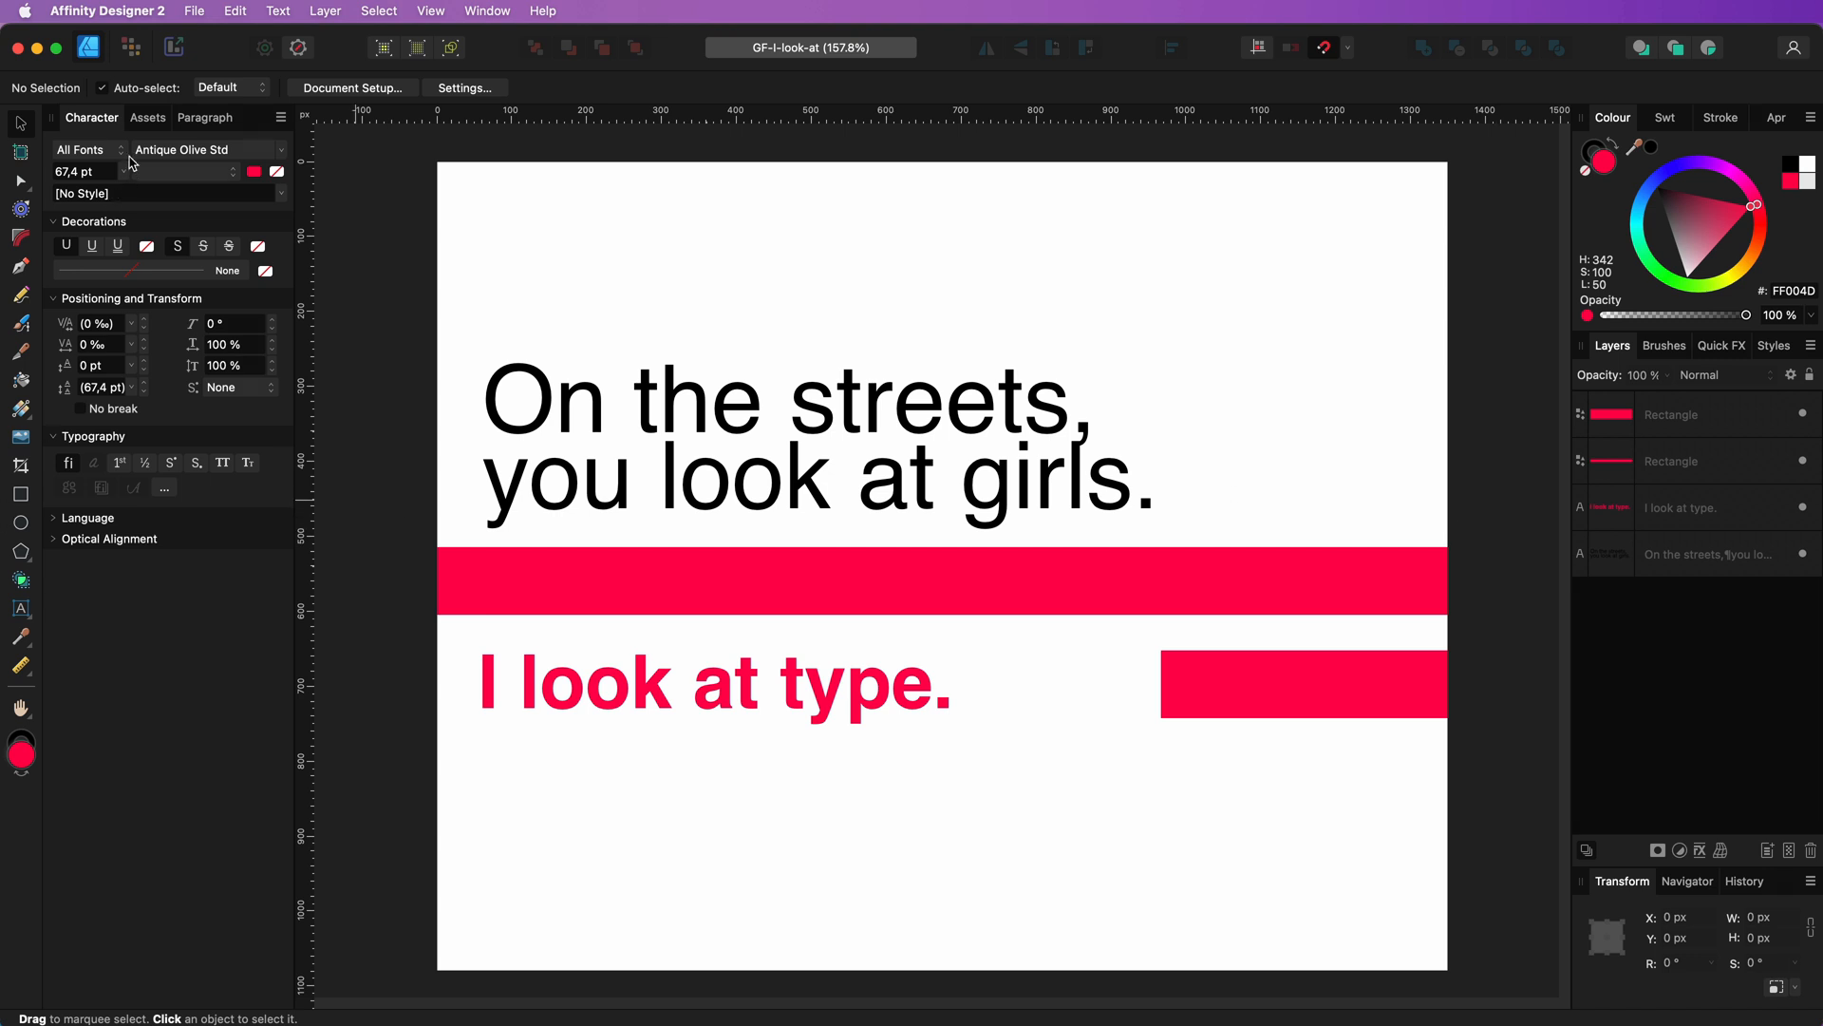
mouse_move(167, 104)
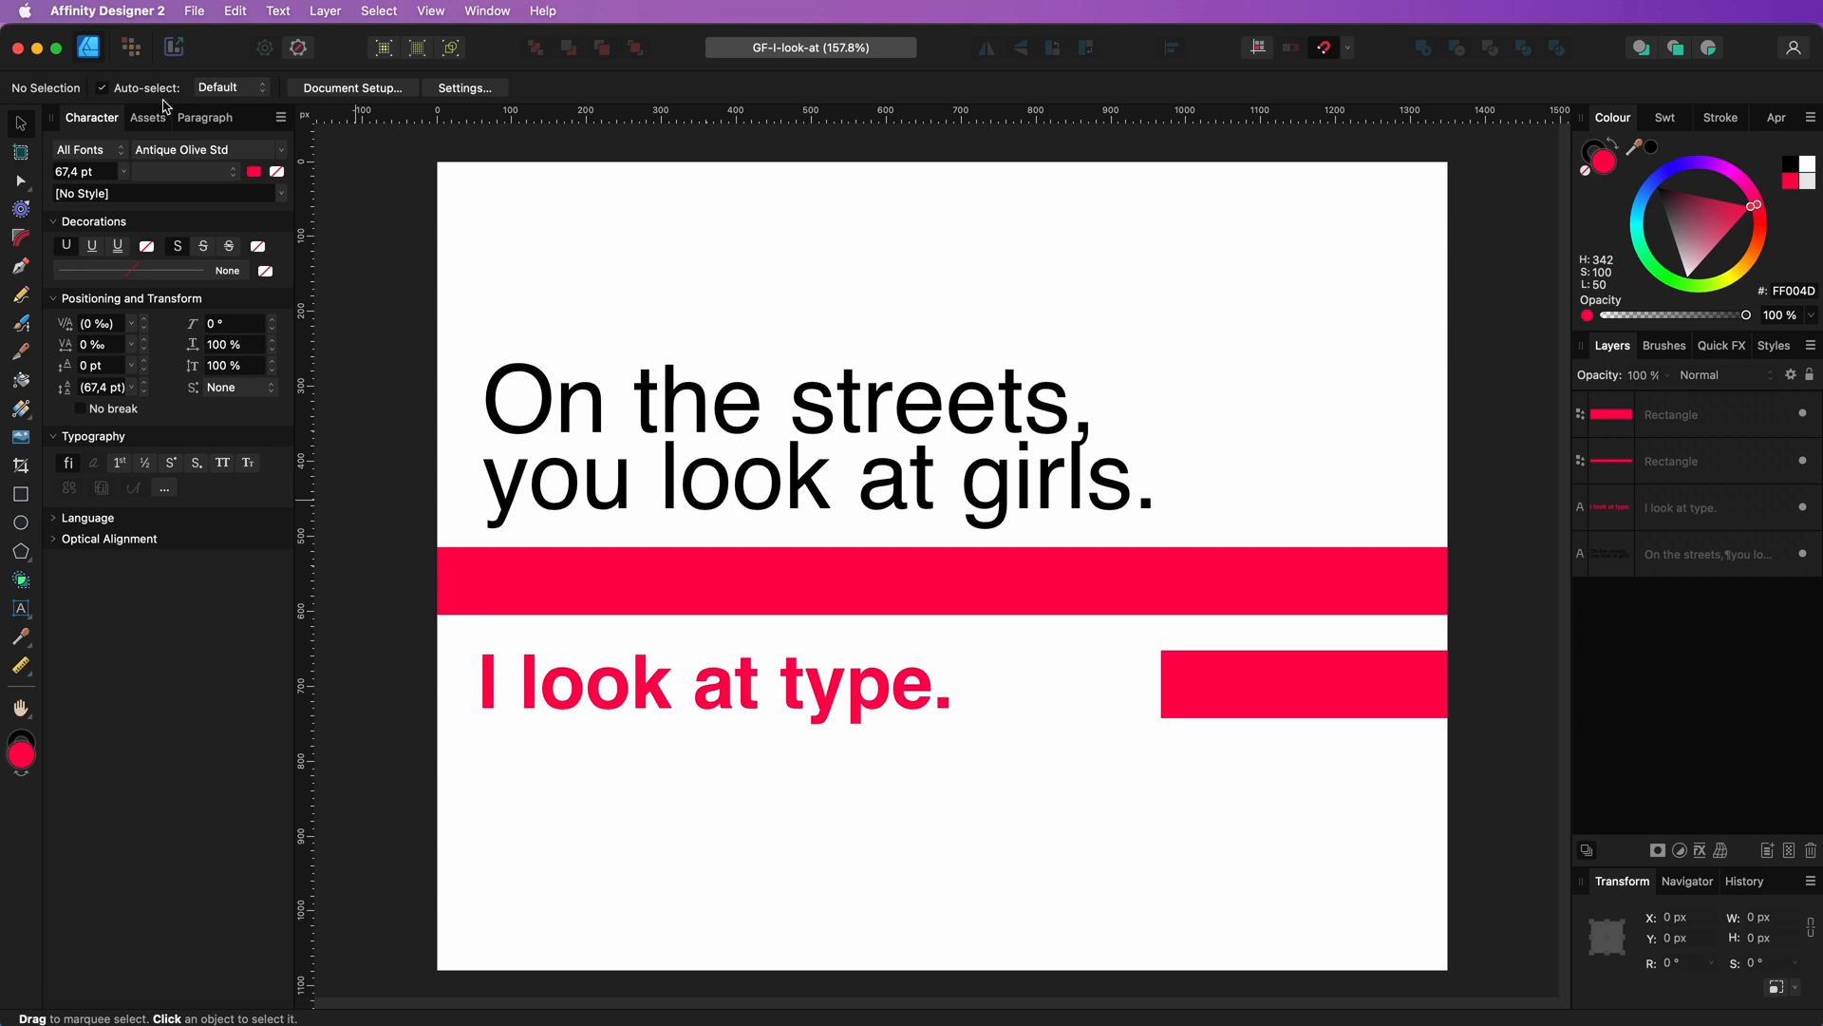
mouse_move(448, 21)
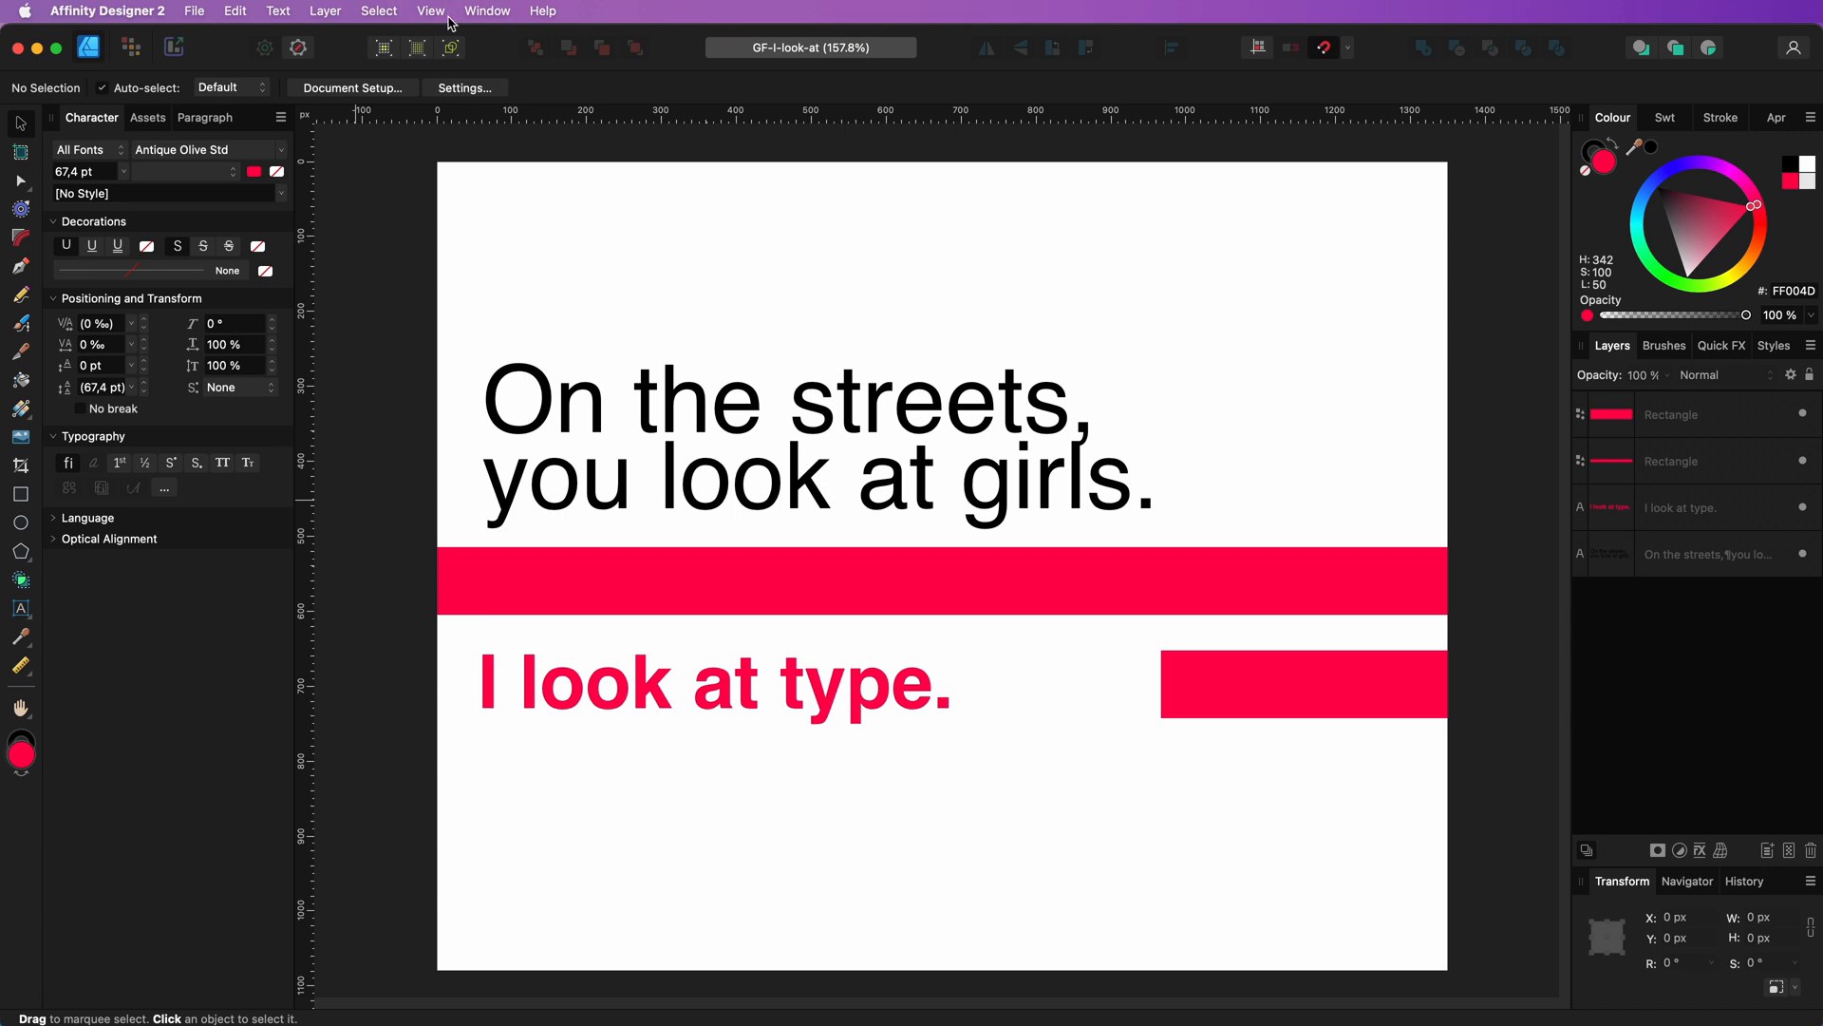
Keep the Character panel shown via Window > Text and reveal its font collection choices
left_click(488, 11)
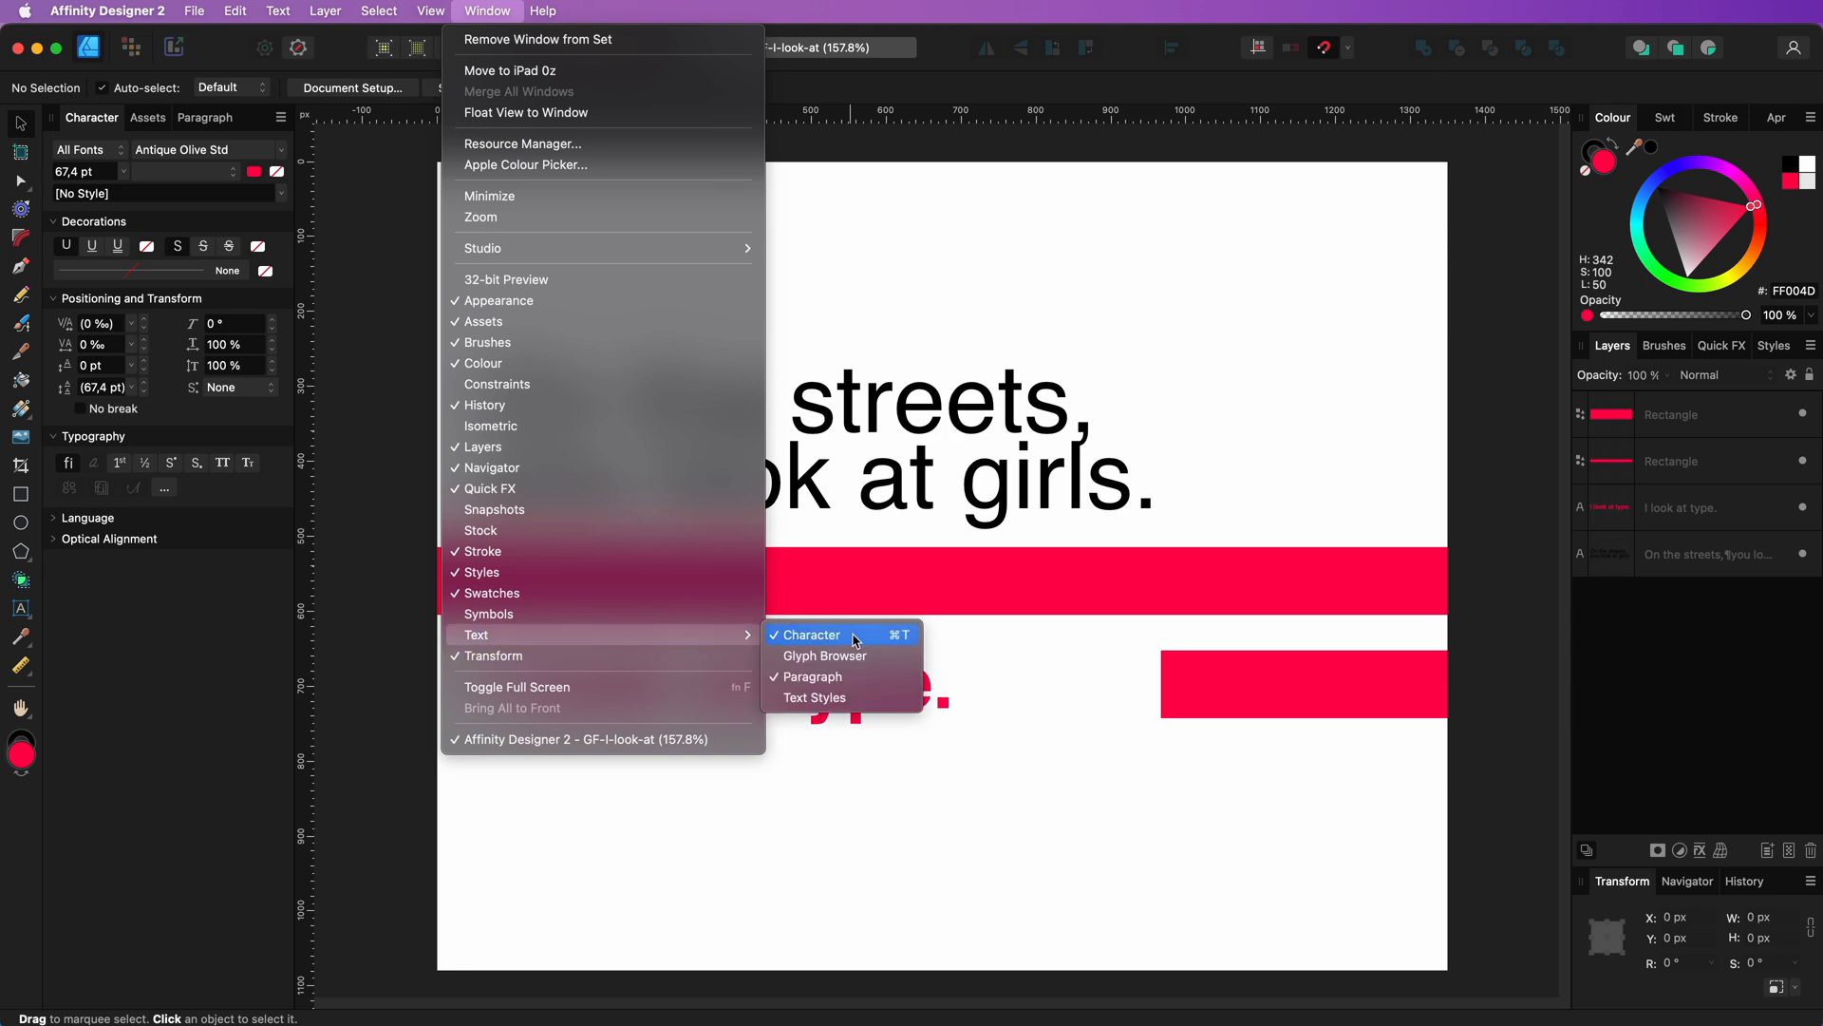
left_click(811, 634)
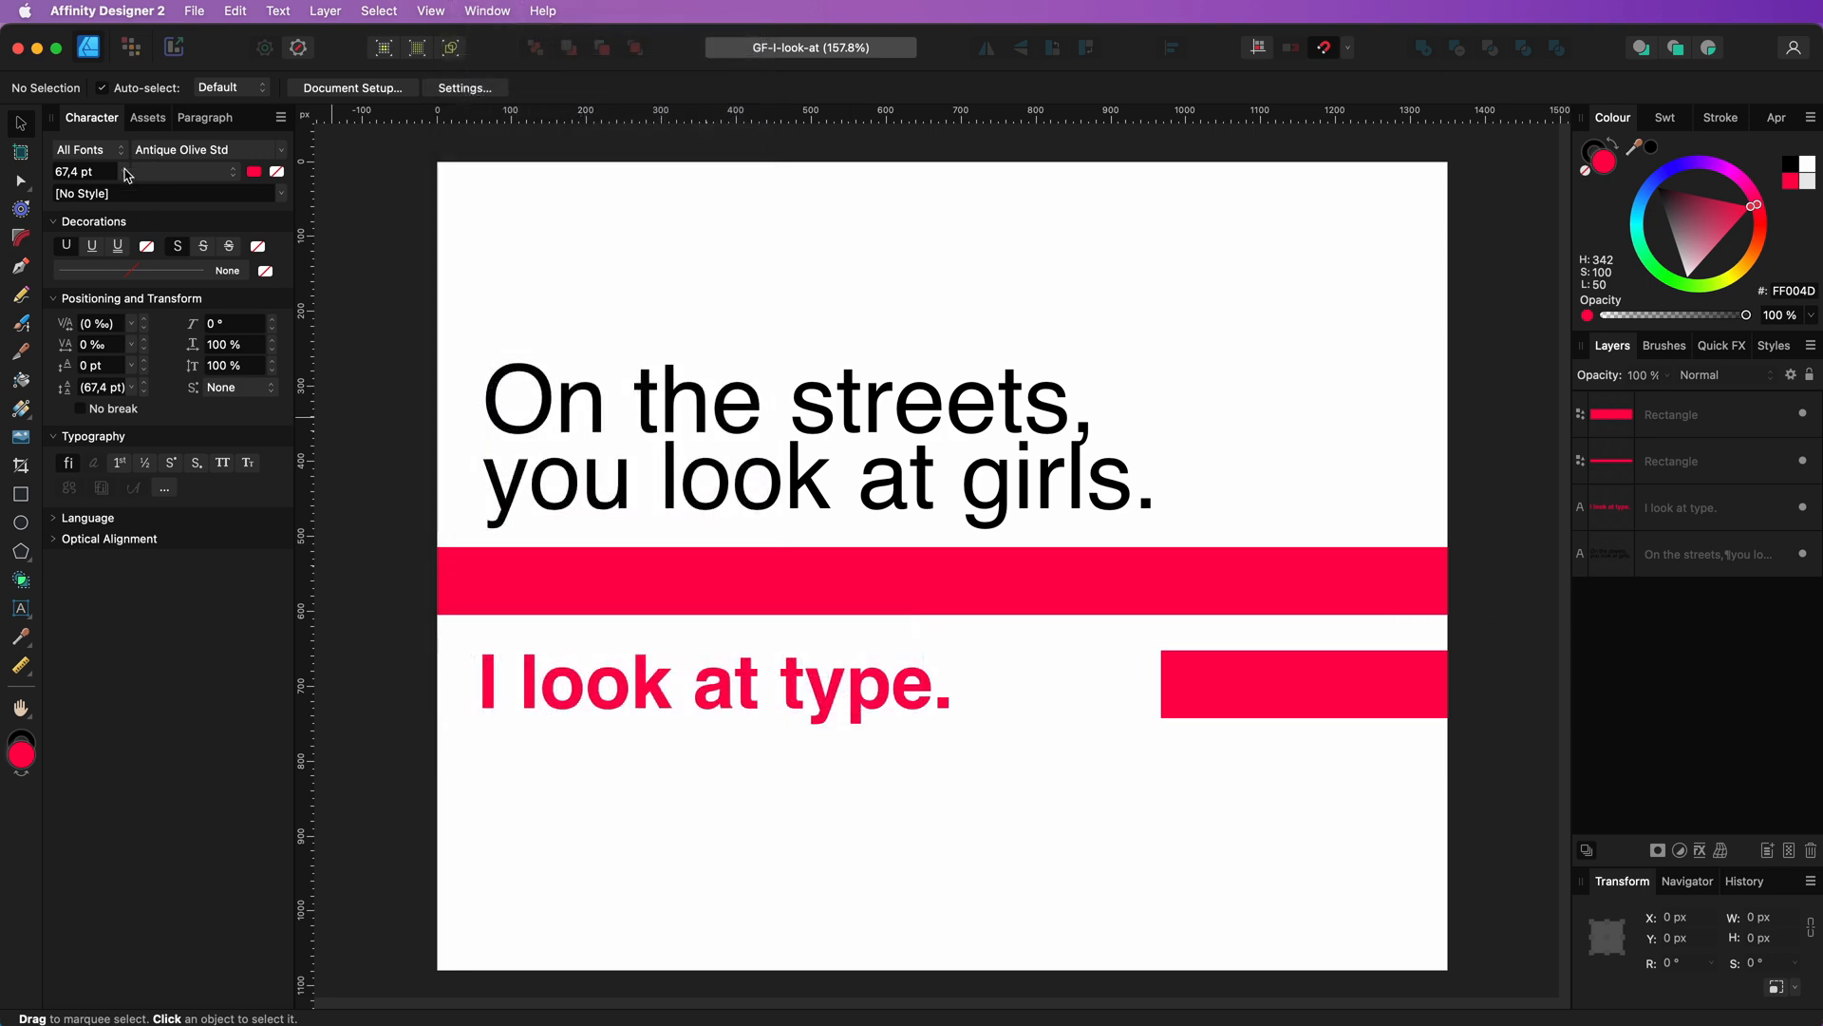
left_click(82, 148)
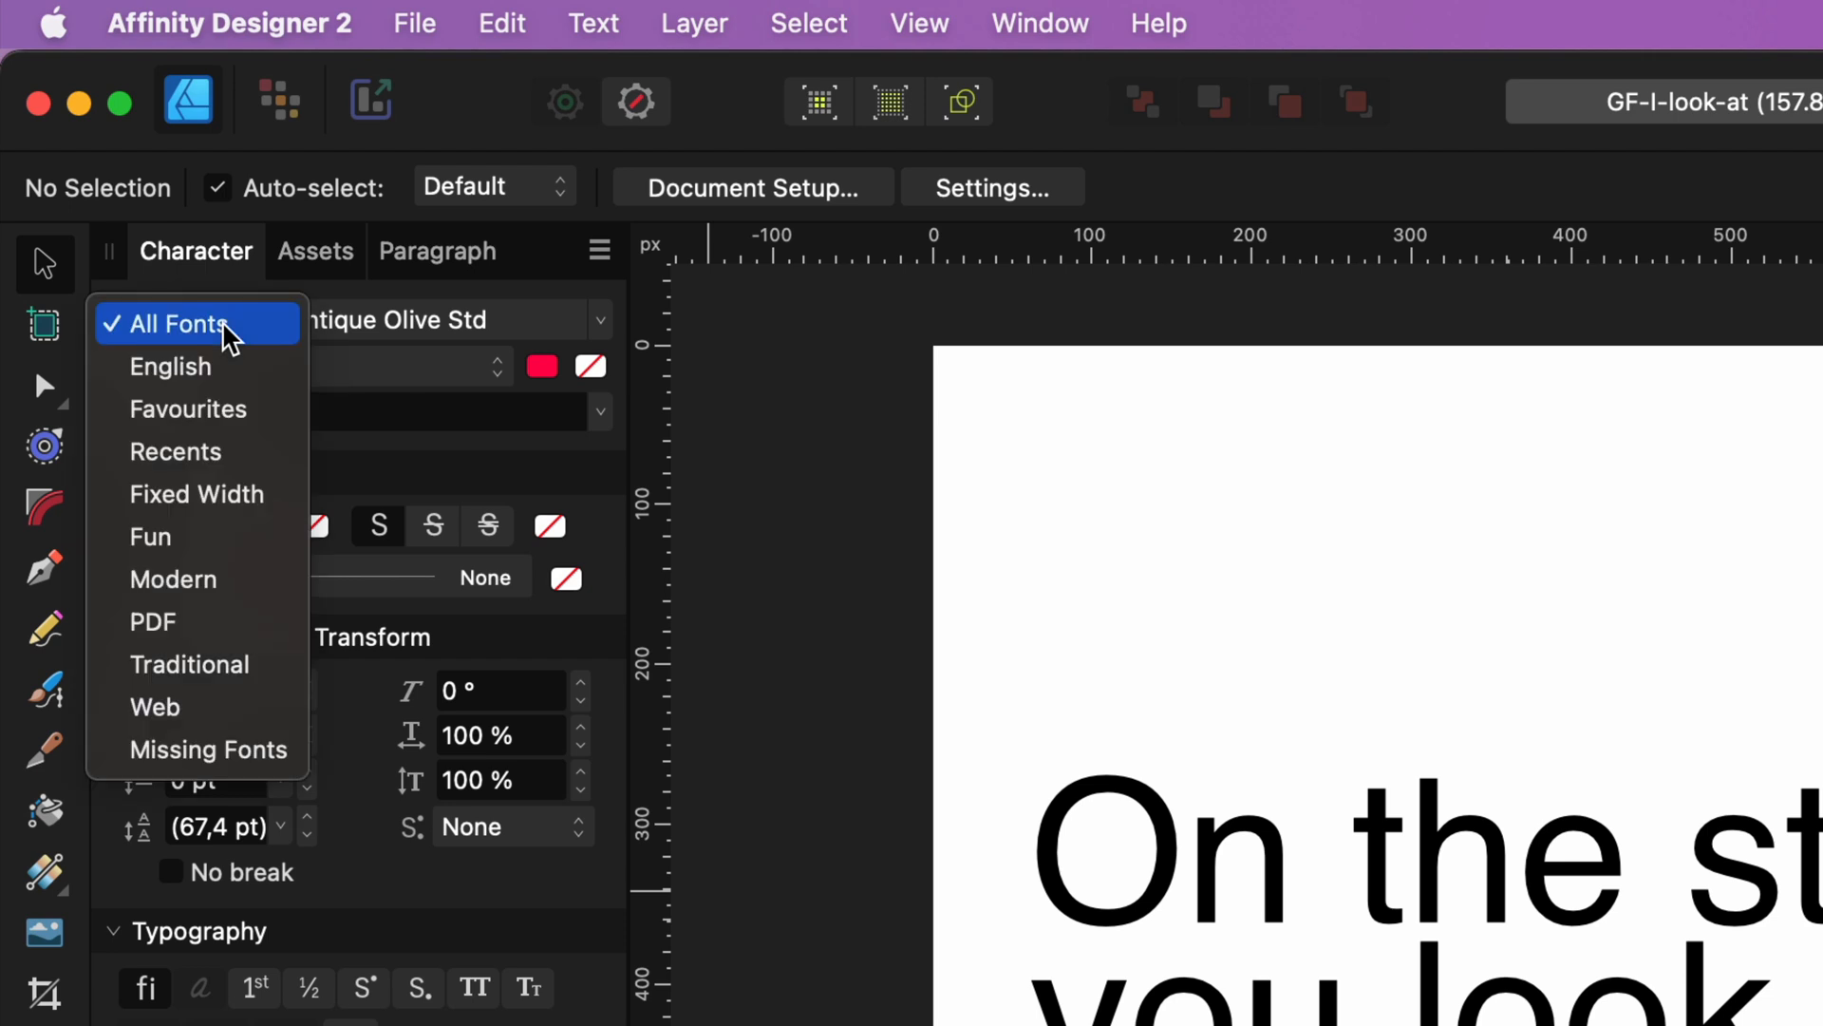
Filter to Missing Fonts and check the family list shows Antique Olive Std and FF Nort Headline
left_click(209, 748)
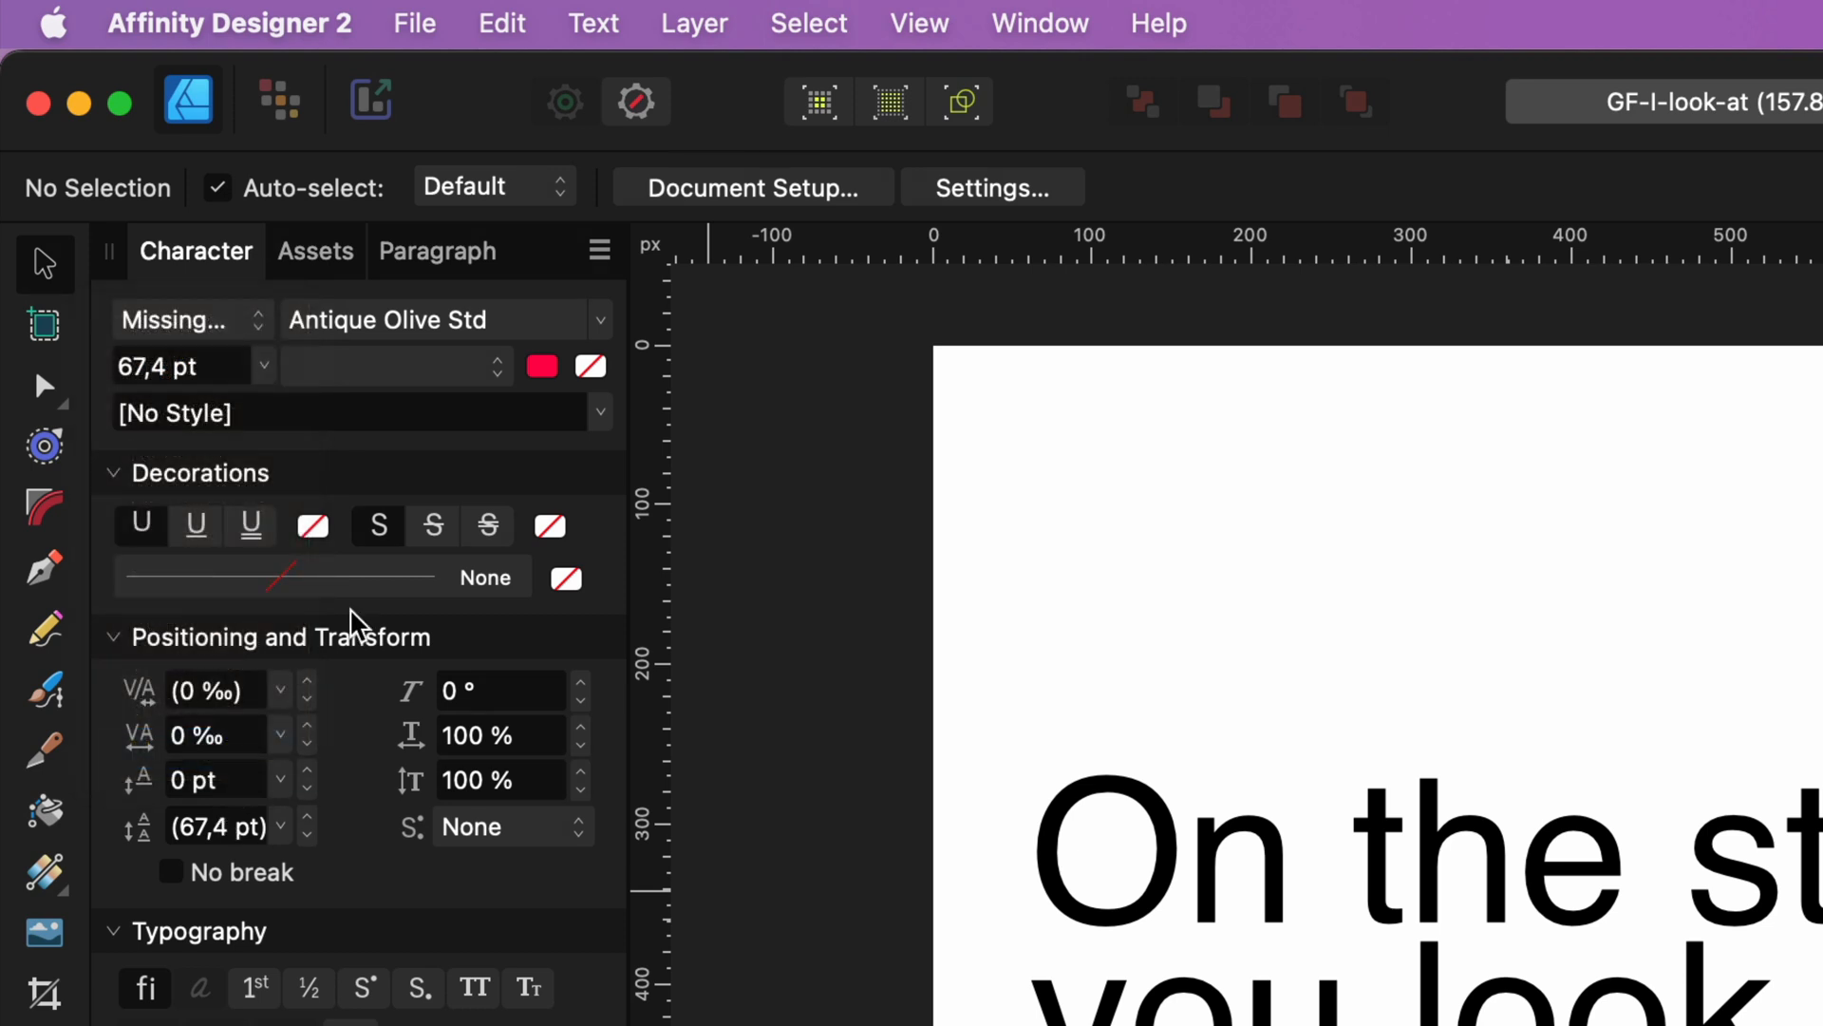
left_click(442, 319)
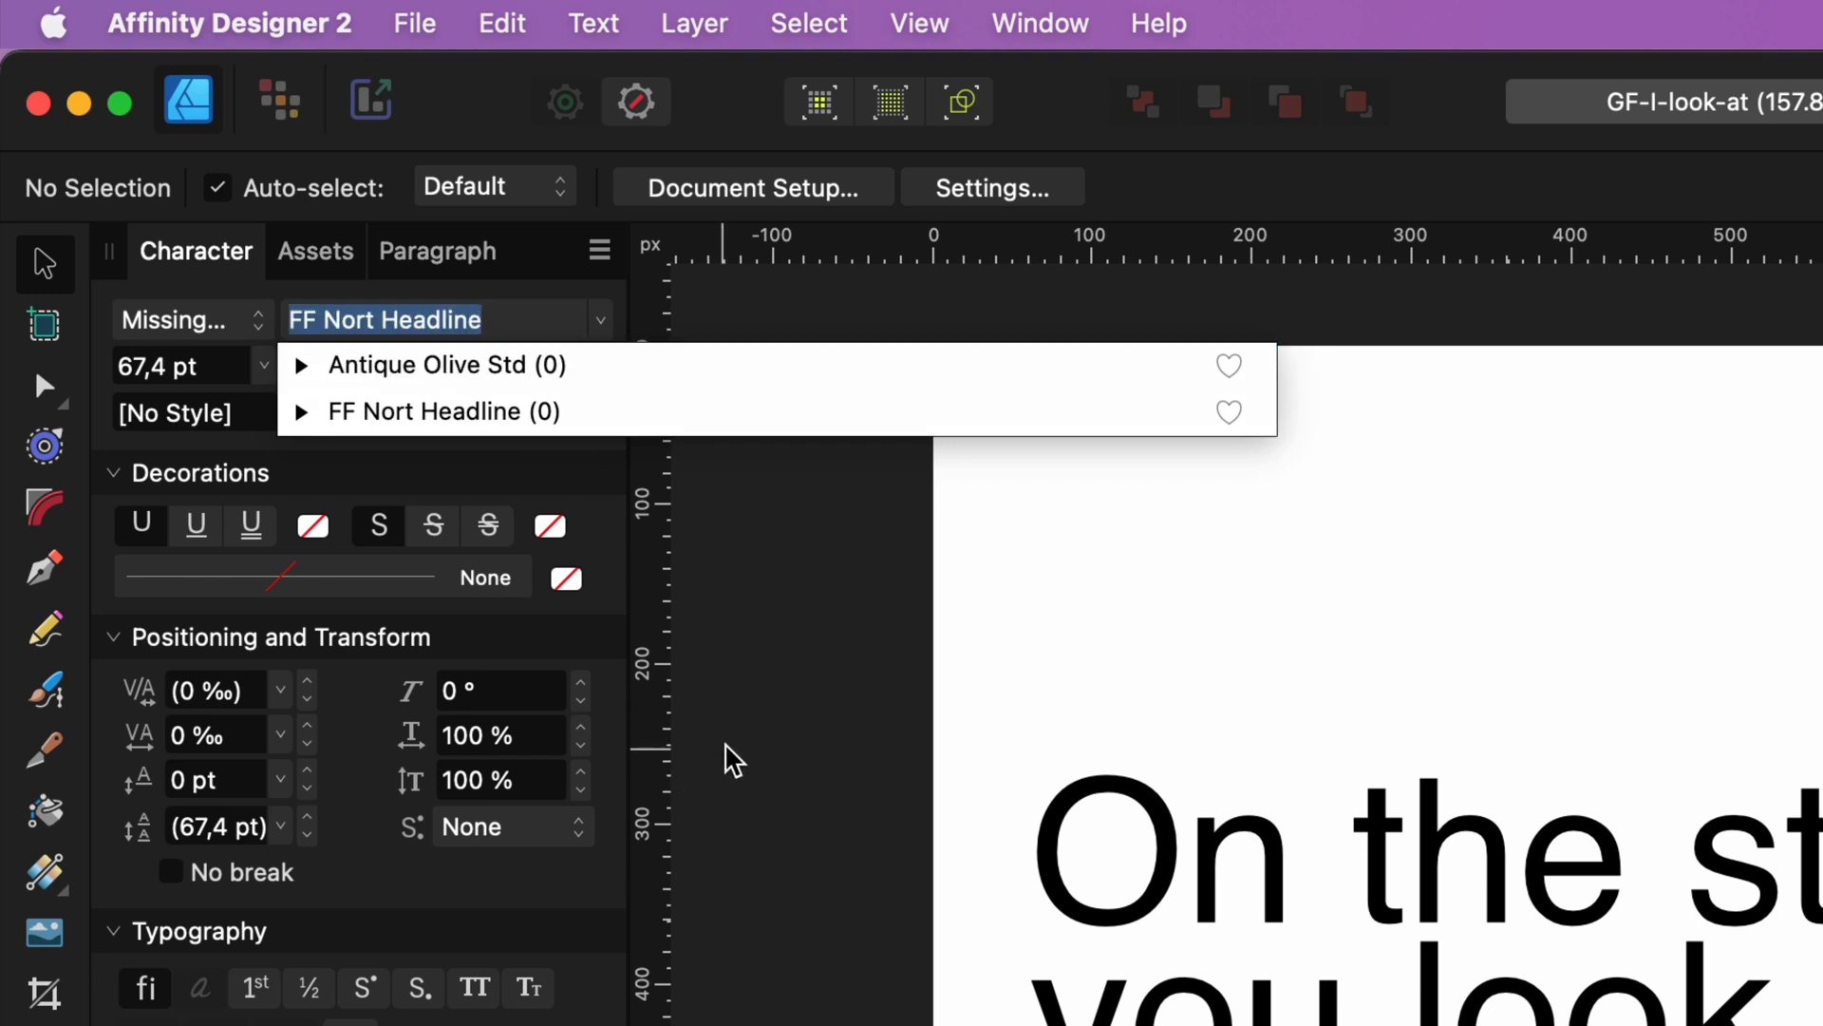
left_click(446, 365)
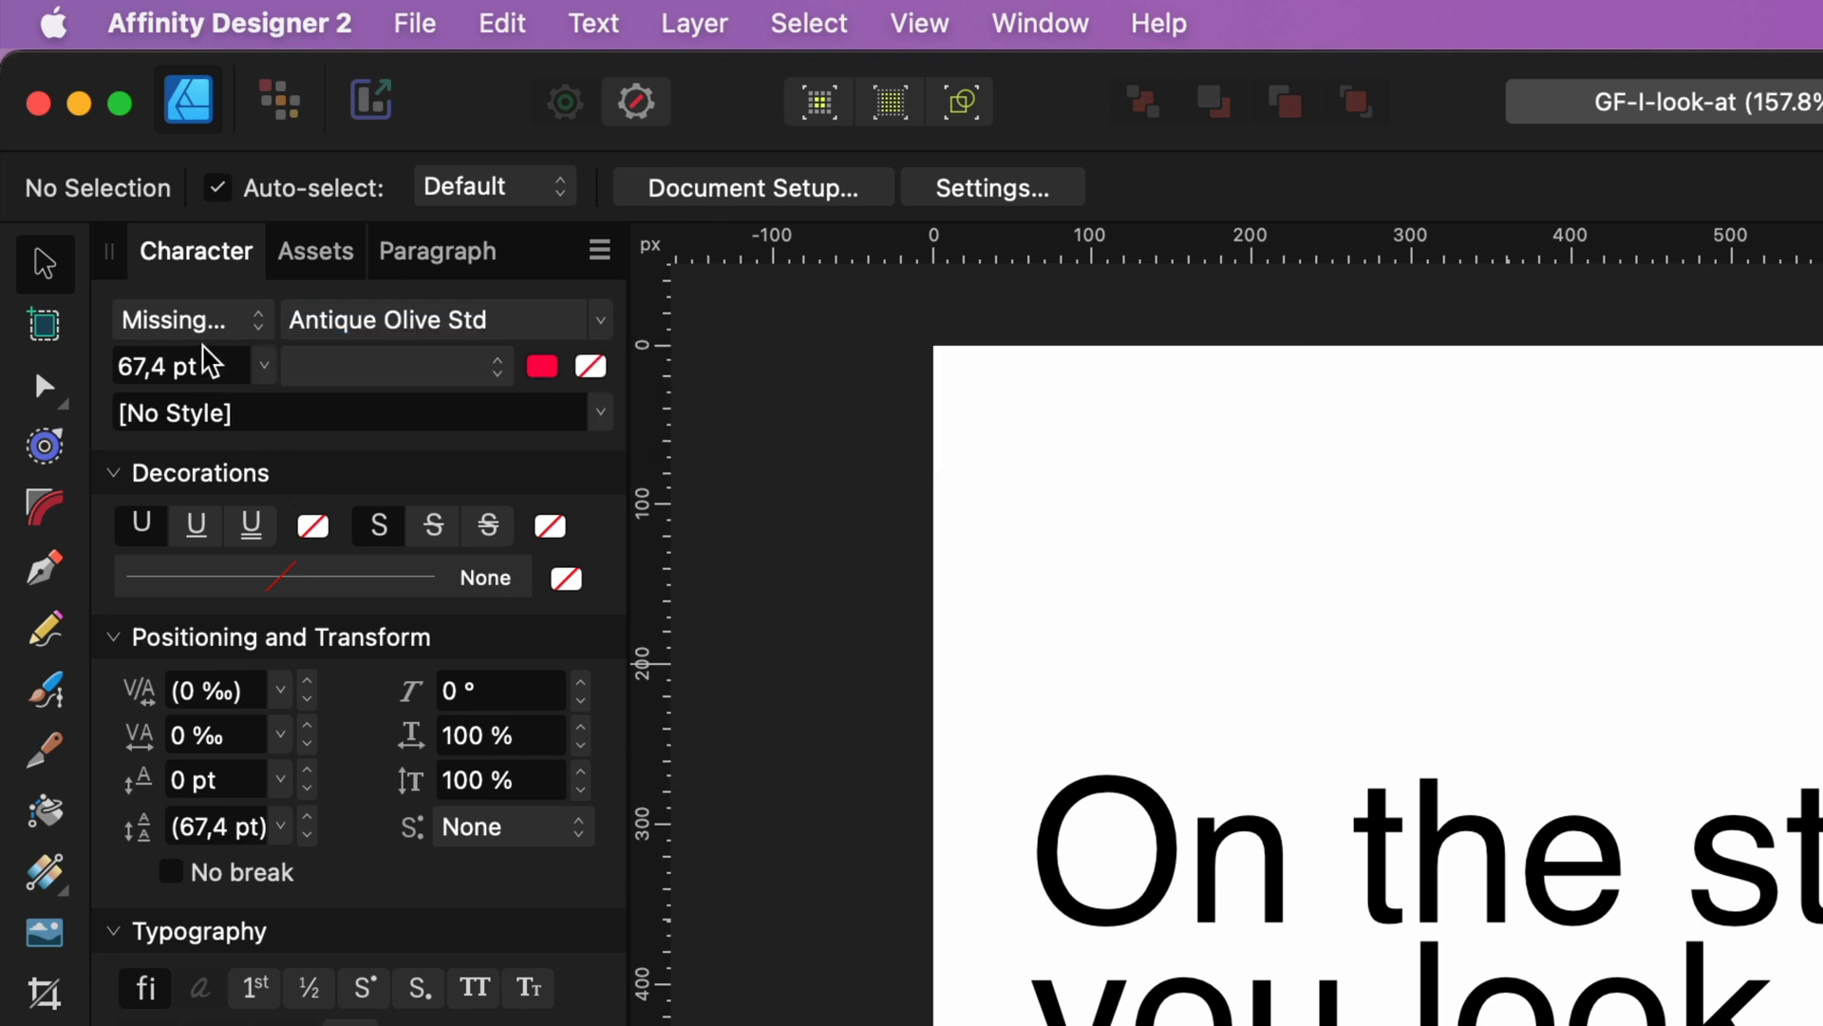
Return the Character panel's font collection filter to All Fonts
left_click(175, 319)
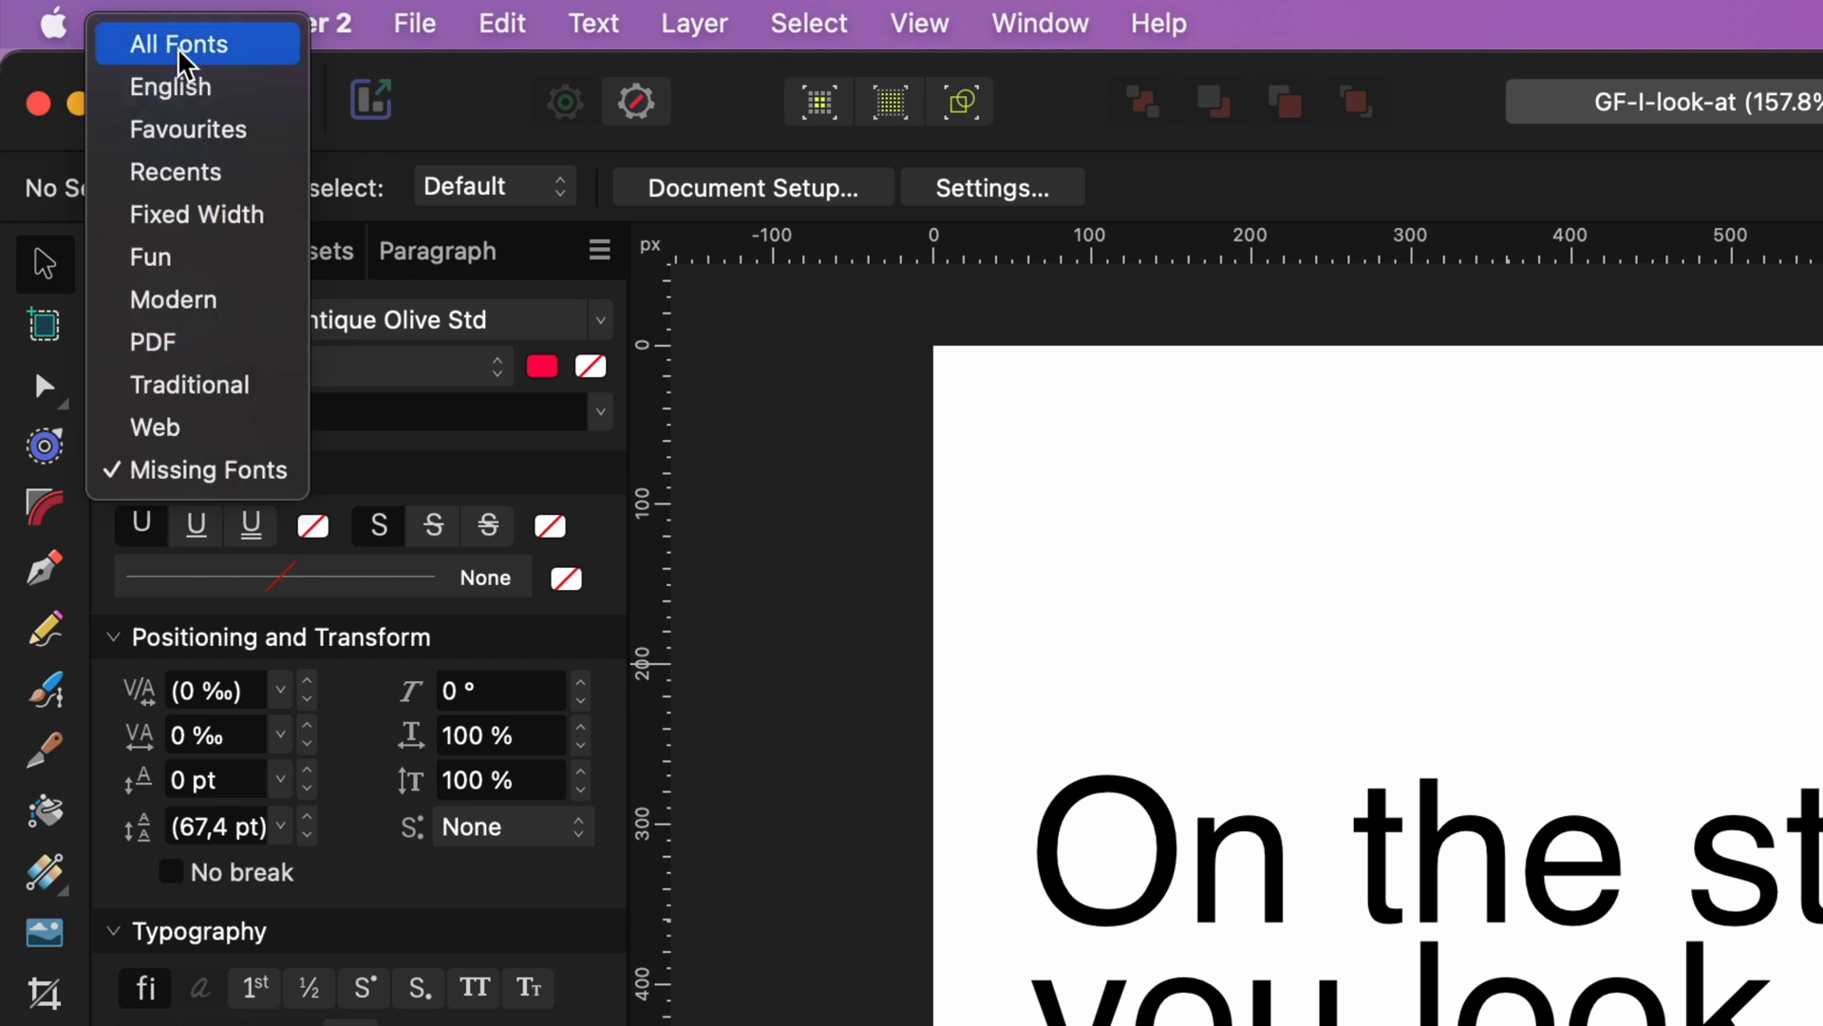
left_click(177, 44)
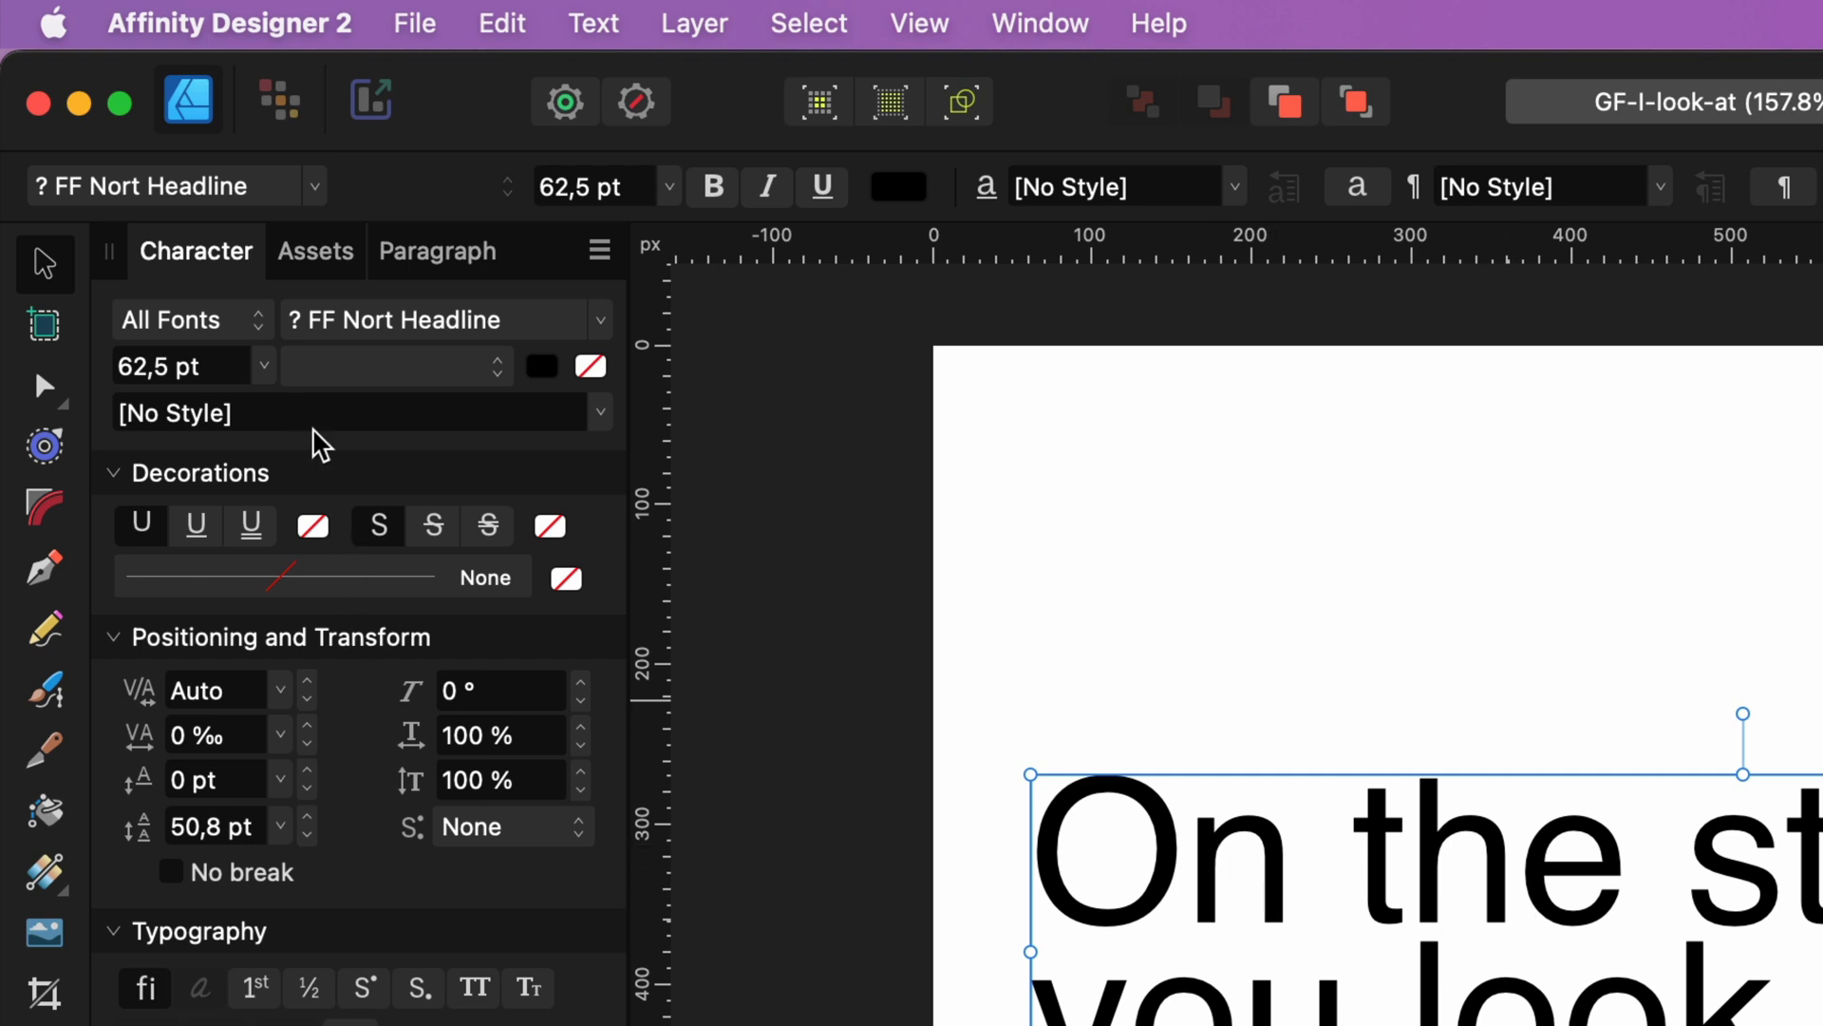
mouse_move(308, 338)
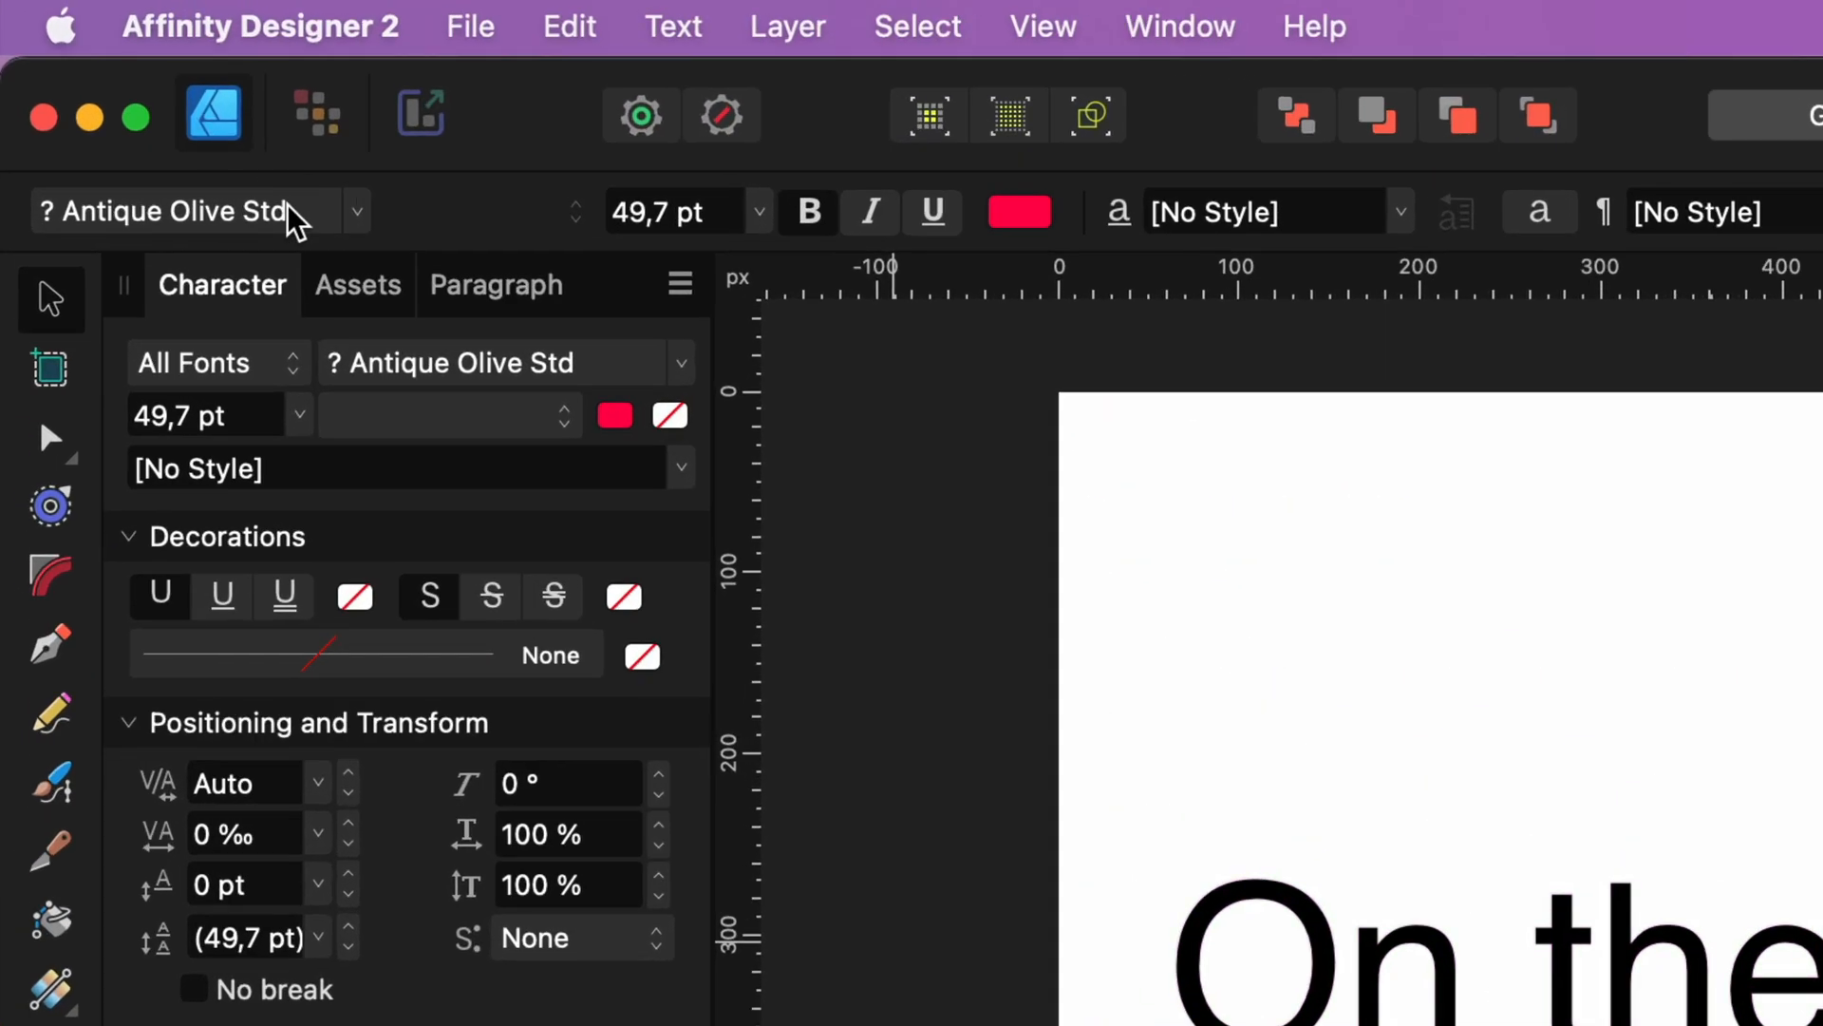
mouse_move(442, 362)
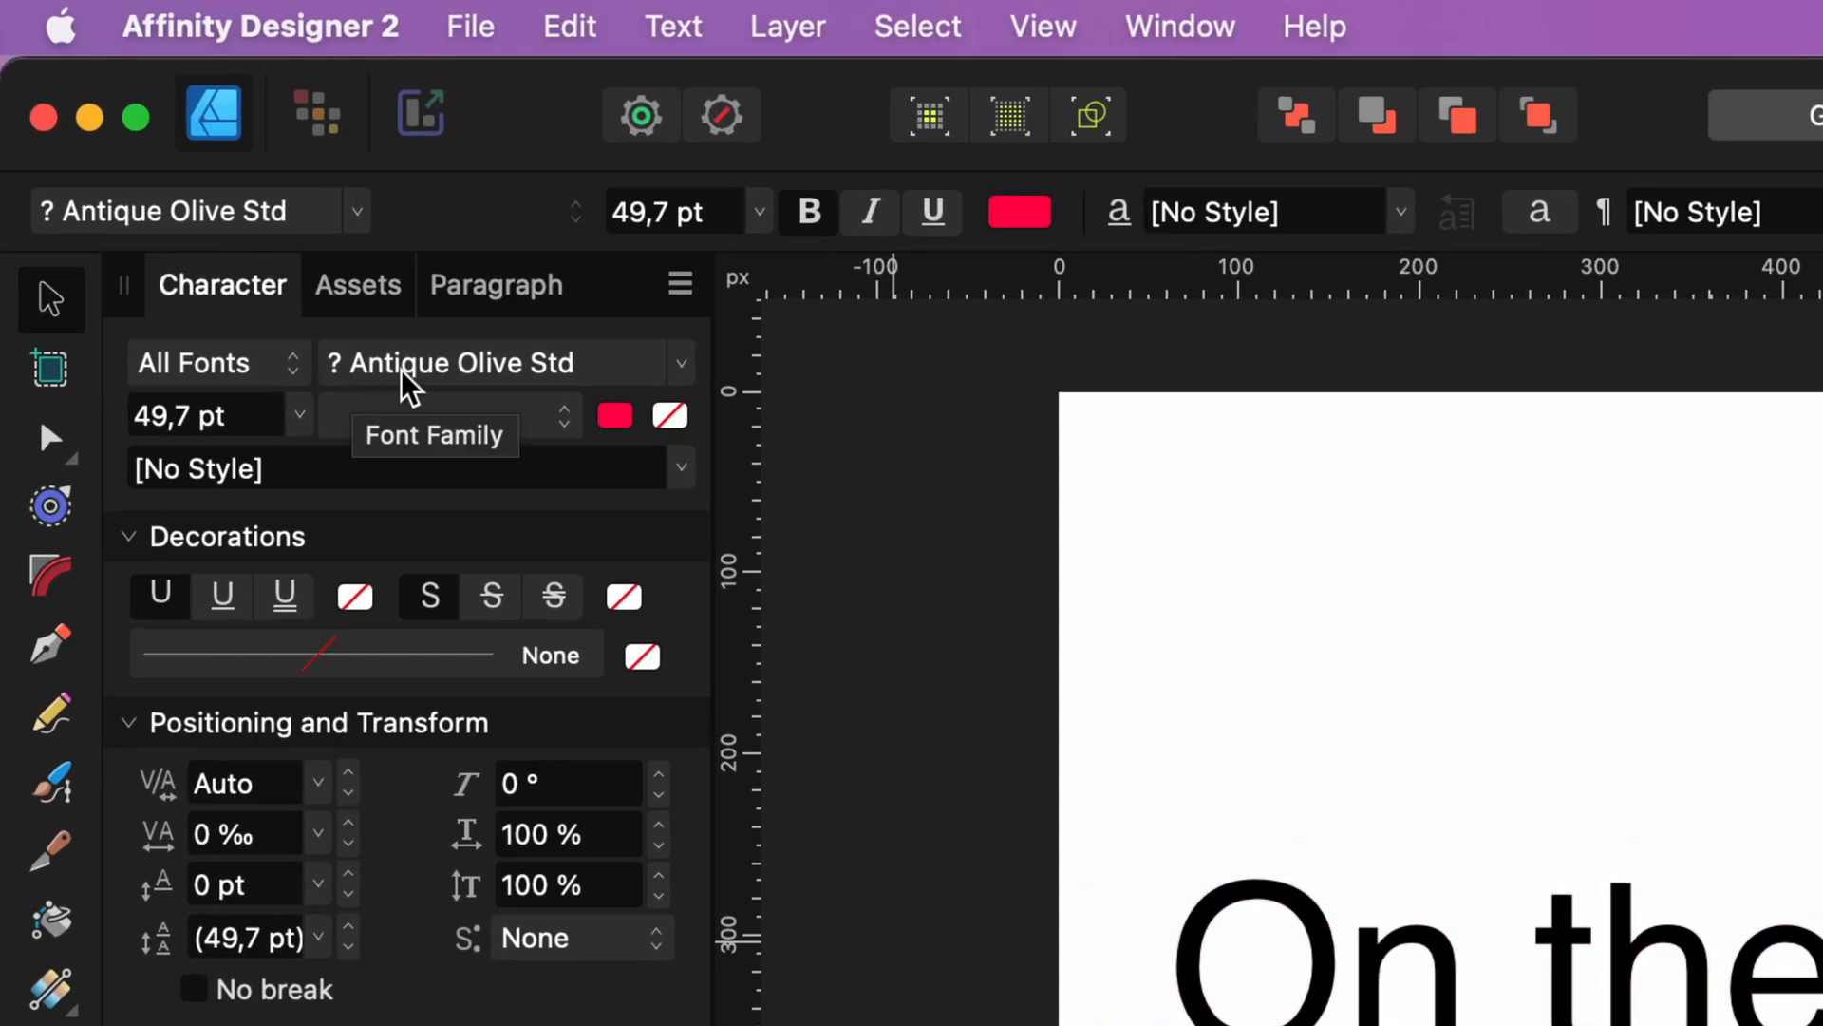